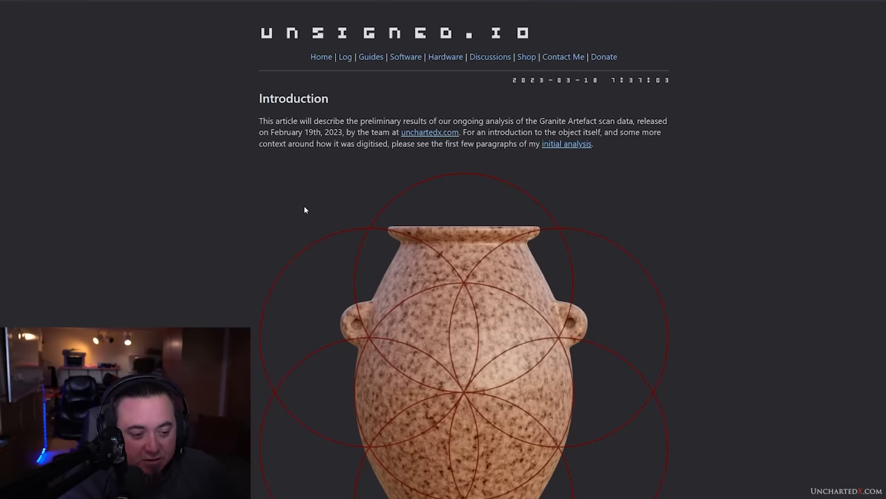
scroll("down", 3)
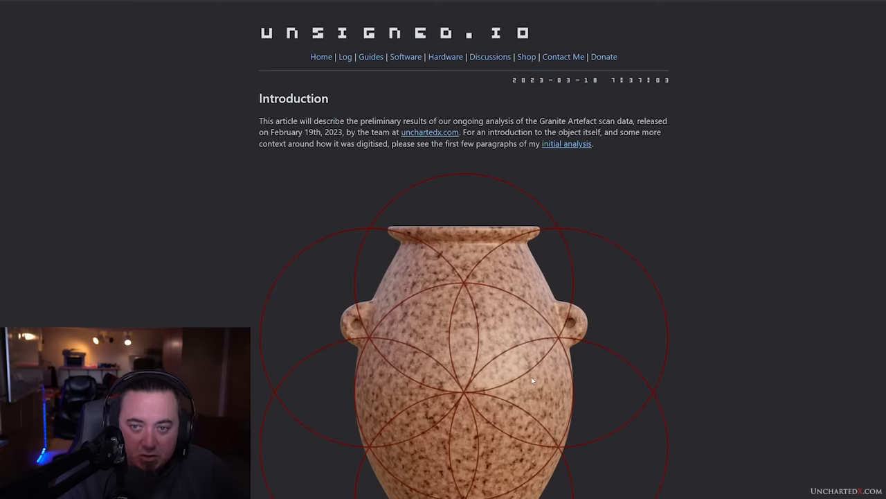
scroll("down", 3)
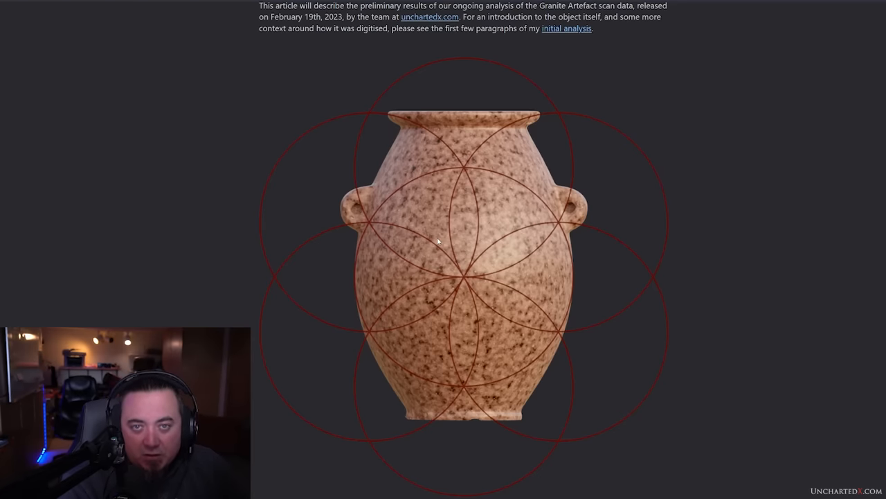
mouse_move(411, 231)
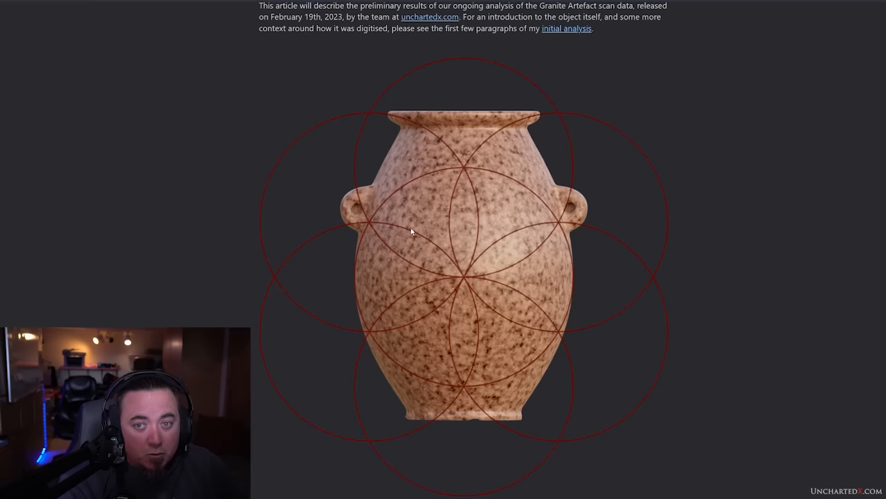
mouse_move(399, 244)
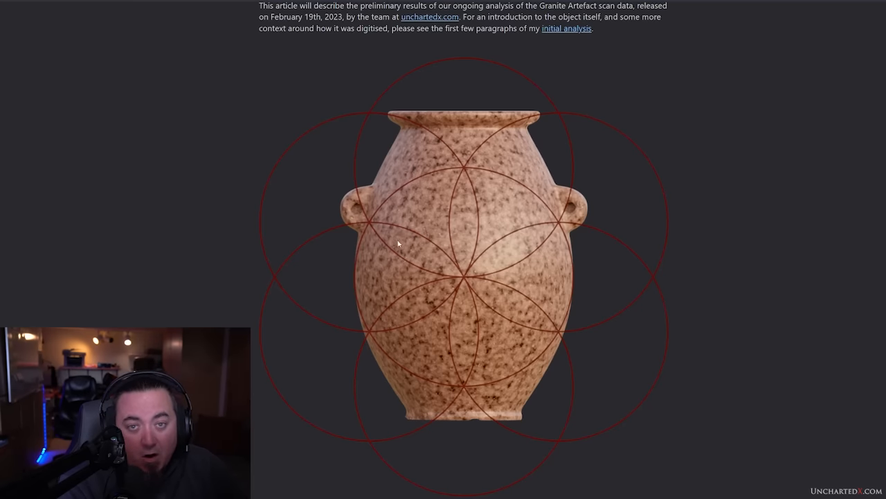
mouse_move(450, 243)
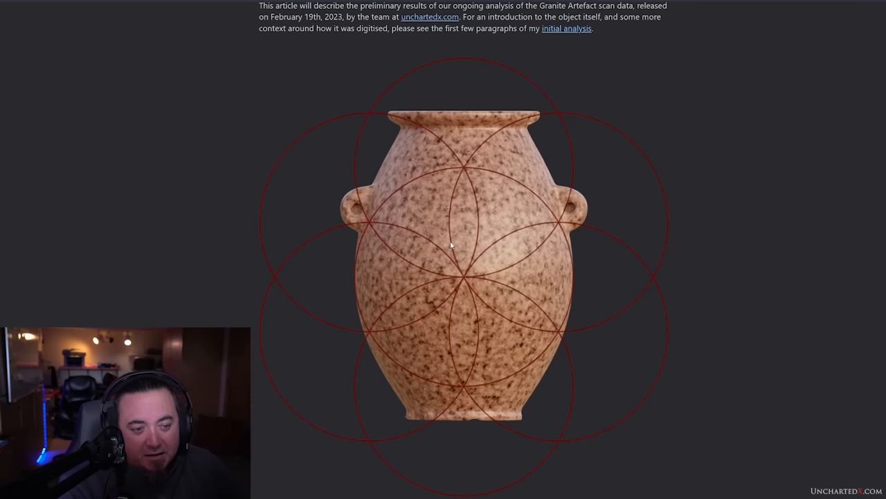
scroll("down", 3)
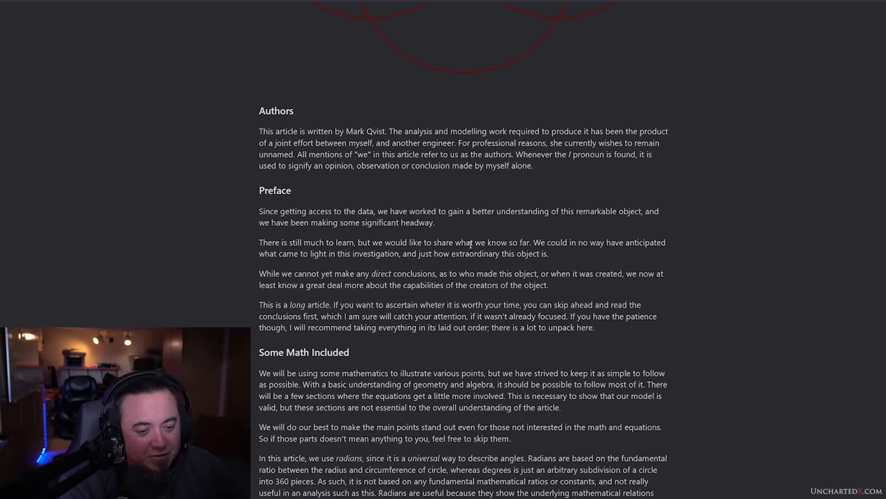
scroll("down", 3)
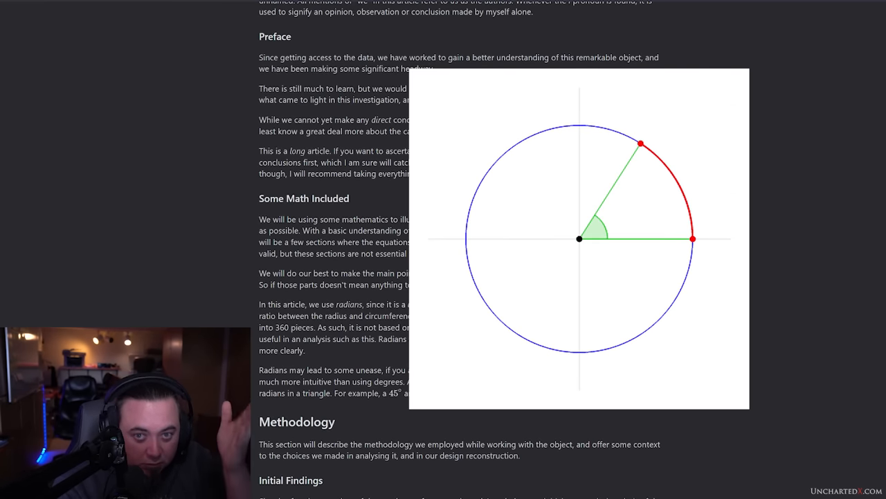
scroll("down", 3)
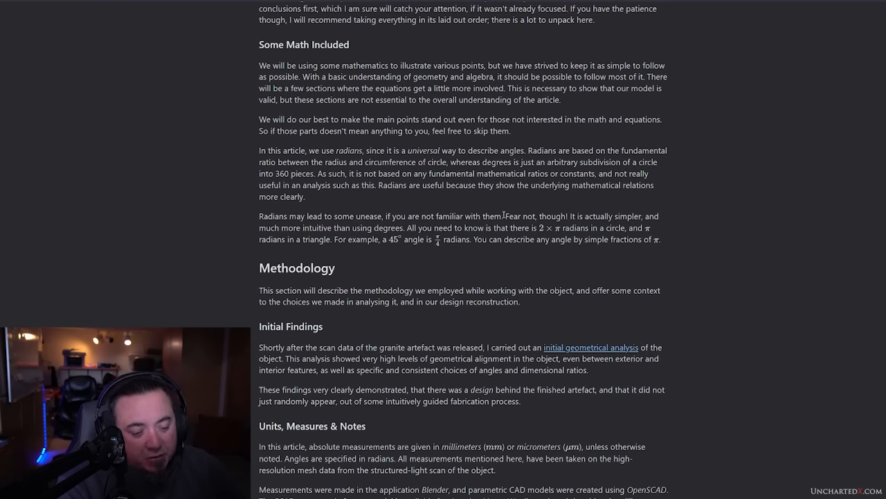
scroll("down", 3)
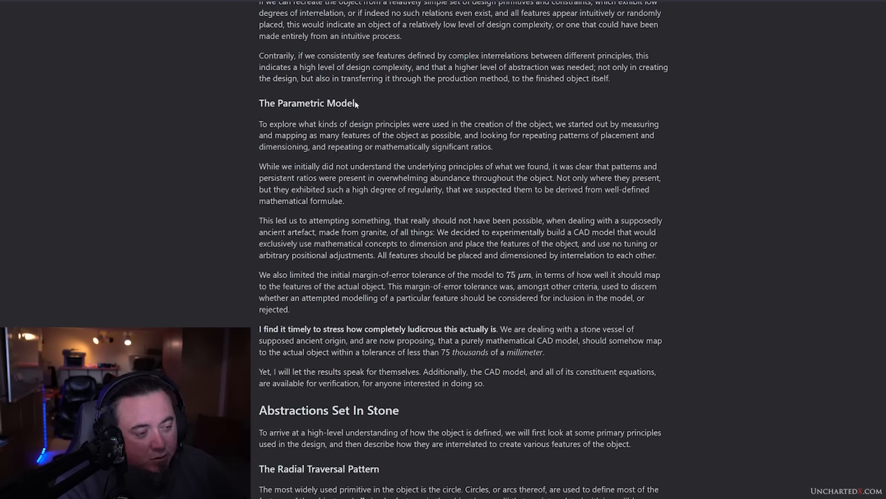
scroll("down", 3)
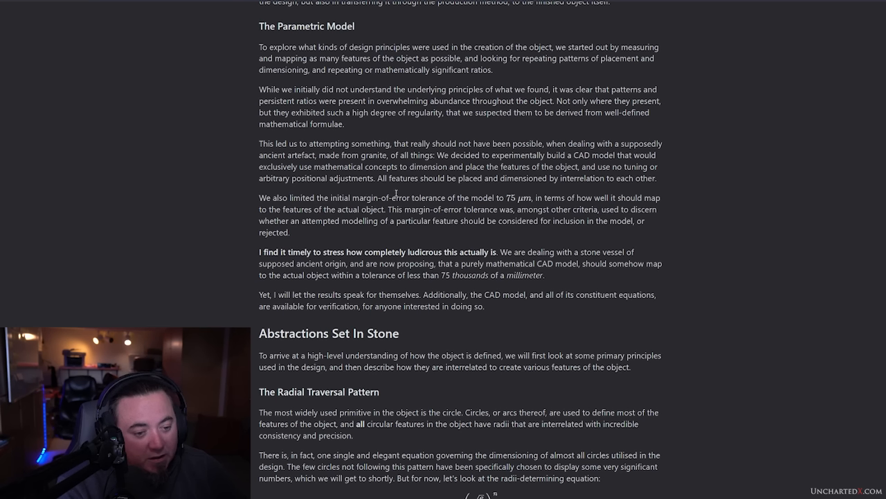
mouse_move(405, 219)
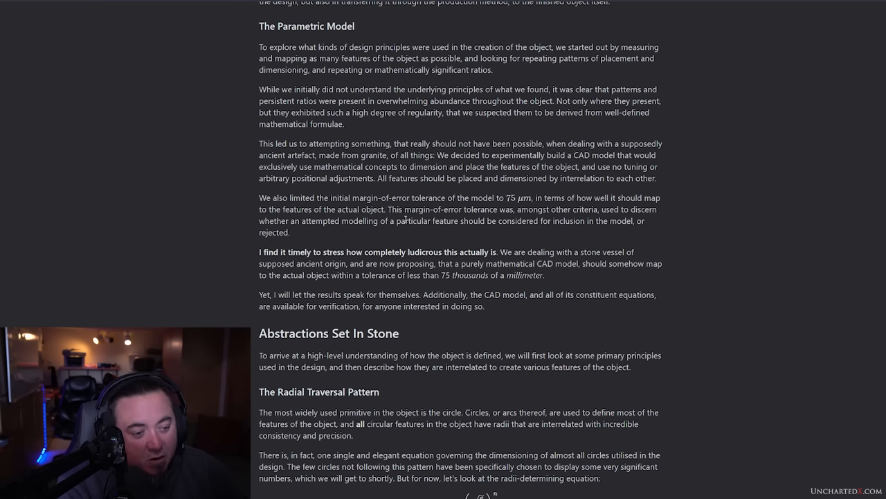
scroll("down", 3)
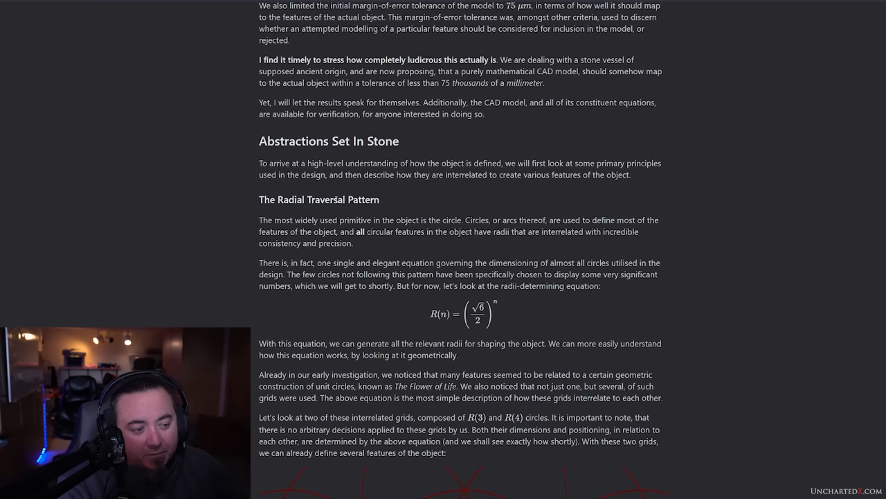
mouse_move(284, 229)
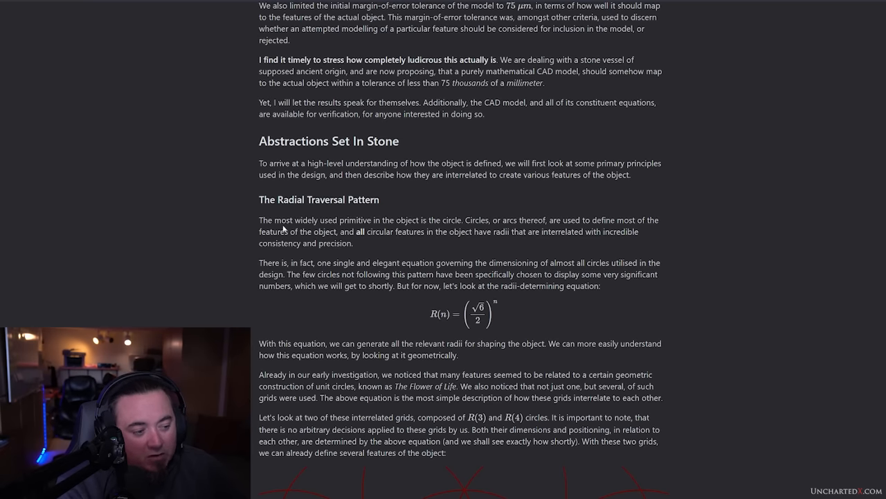
scroll("down", 3)
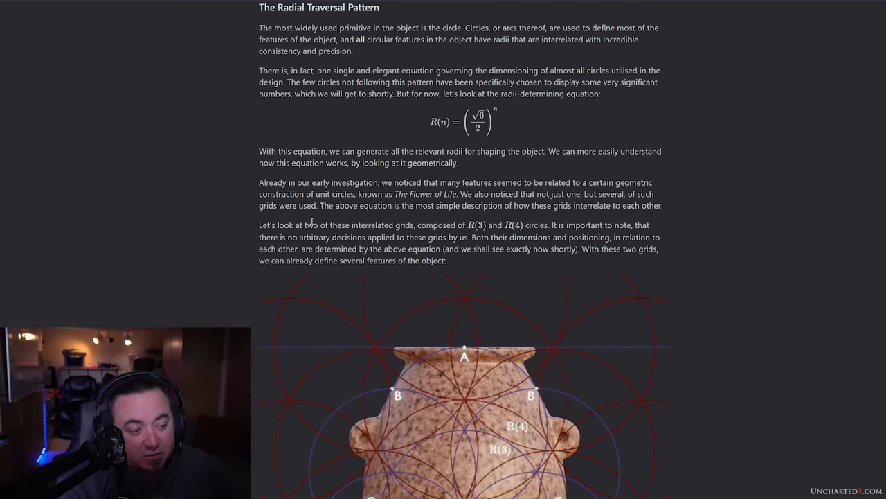
scroll("down", 3)
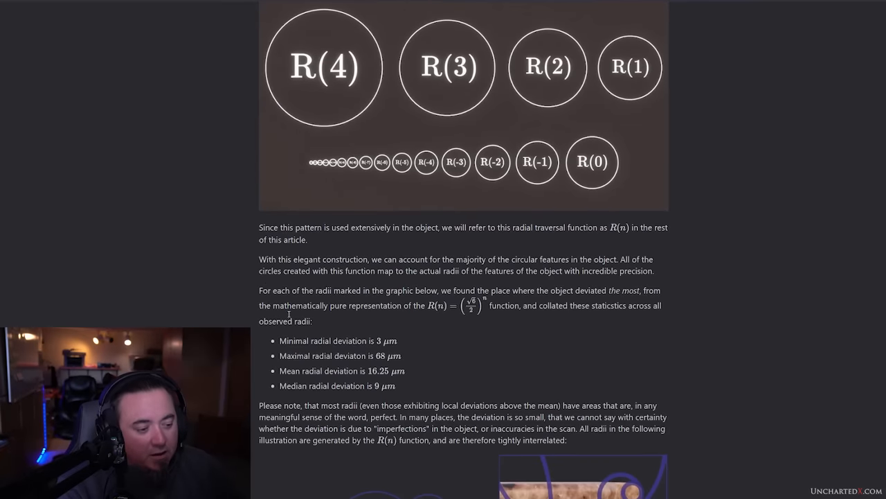
scroll("down", 3)
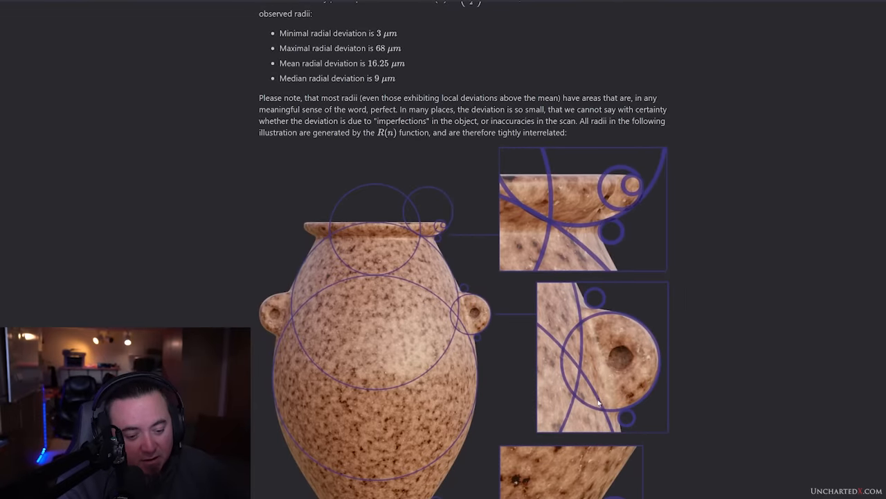
scroll("down", 3)
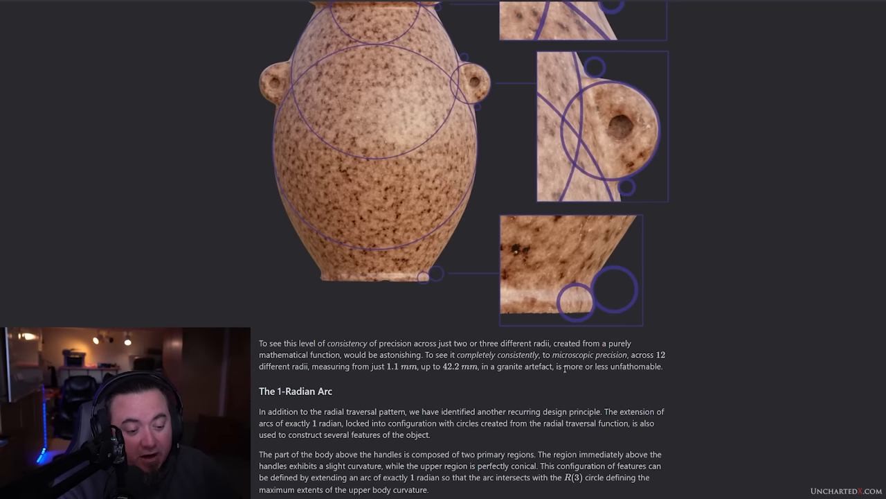
scroll("down", 3)
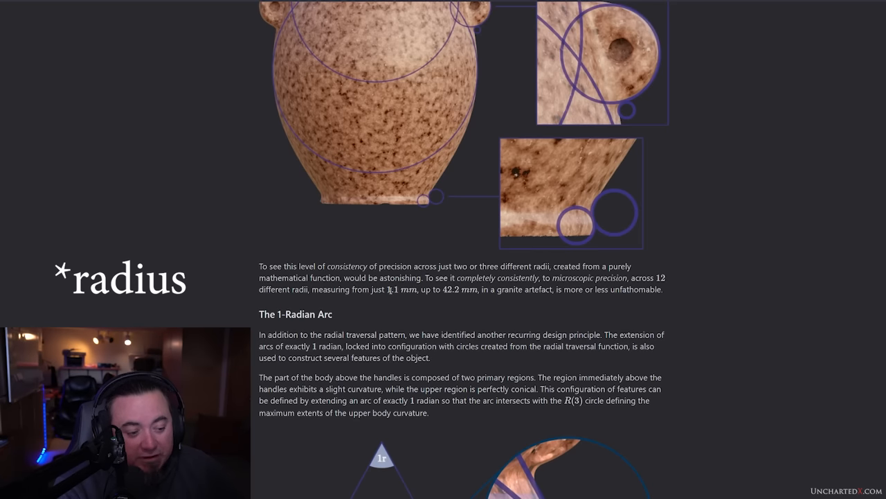
scroll("down", 3)
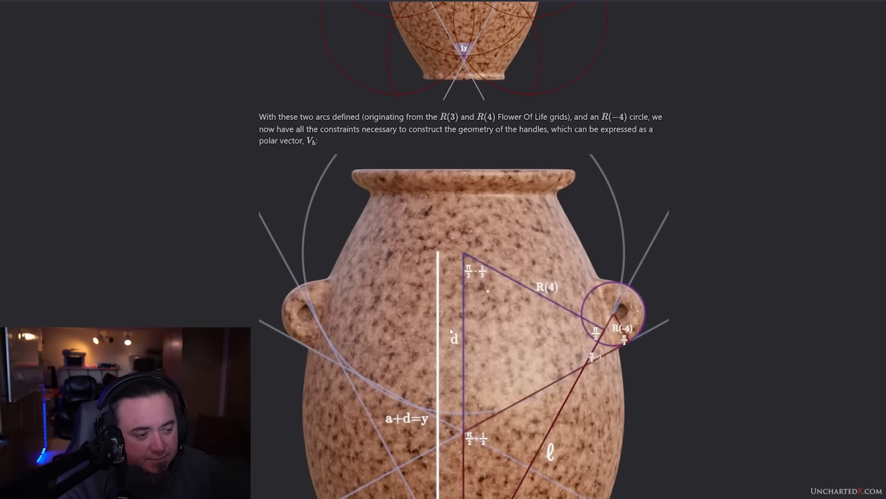
scroll("down", 3)
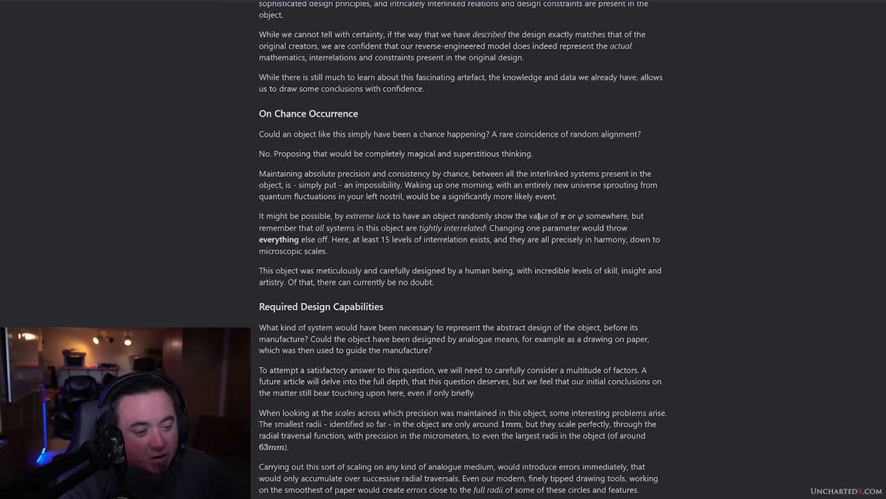
scroll("down", 3)
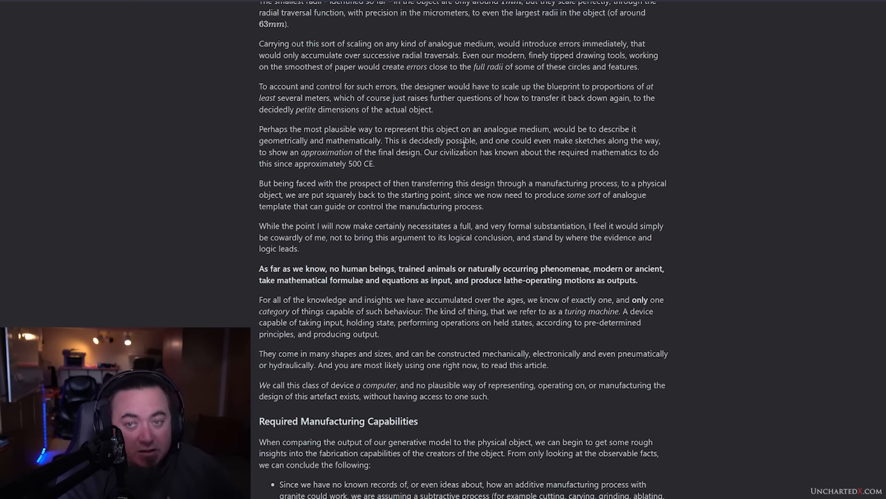
scroll("down", 3)
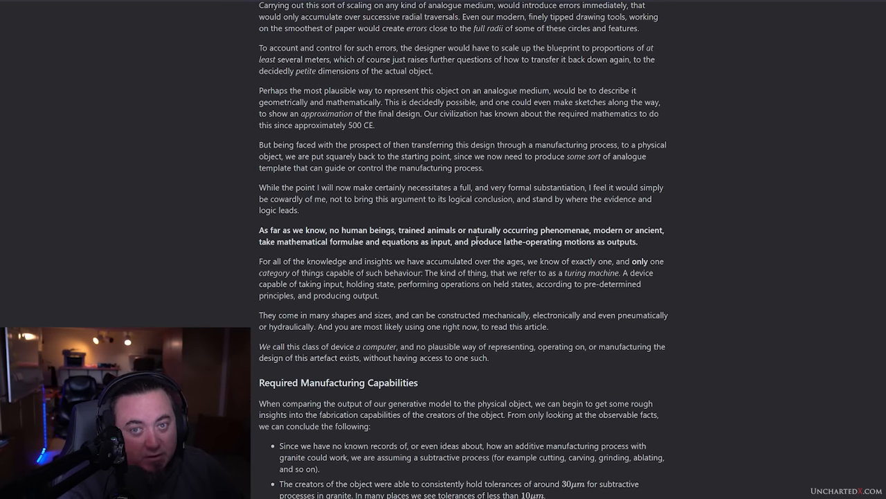
scroll("down", 3)
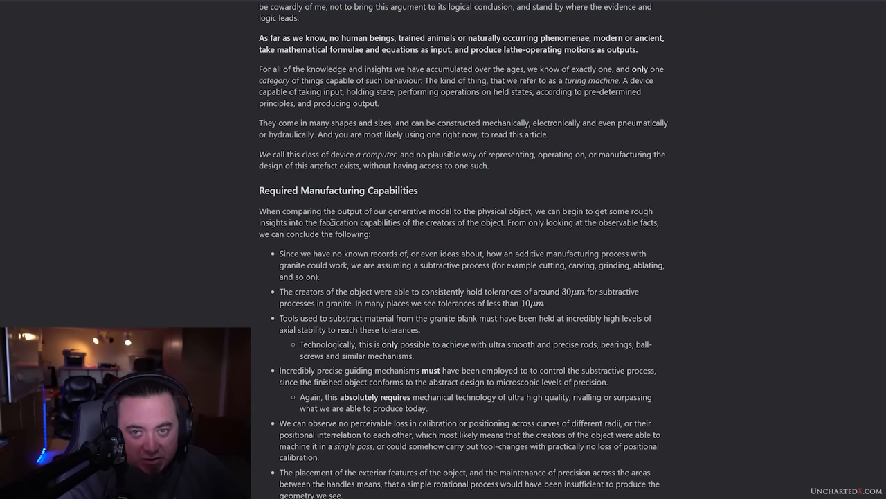
scroll("down", 3)
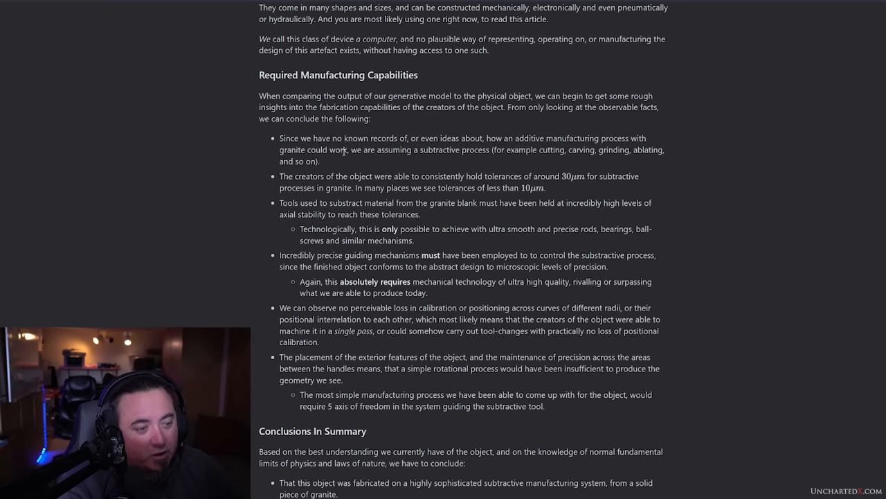
scroll("down", 3)
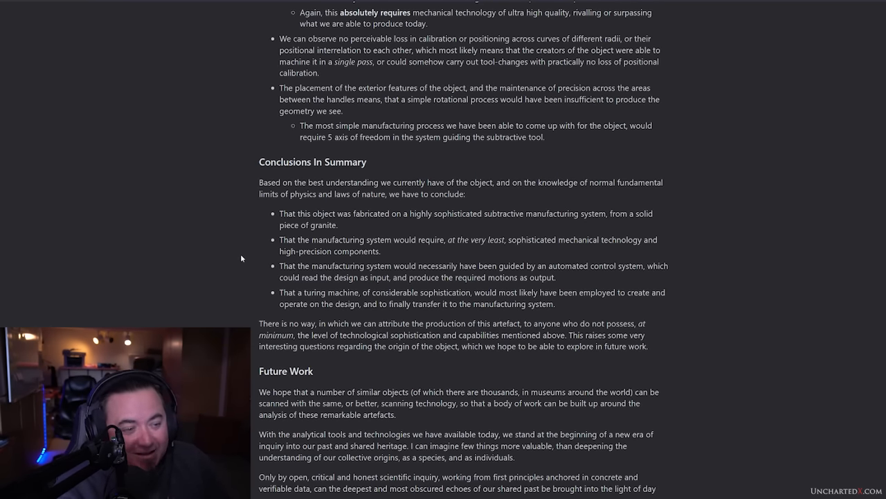
scroll("down", 3)
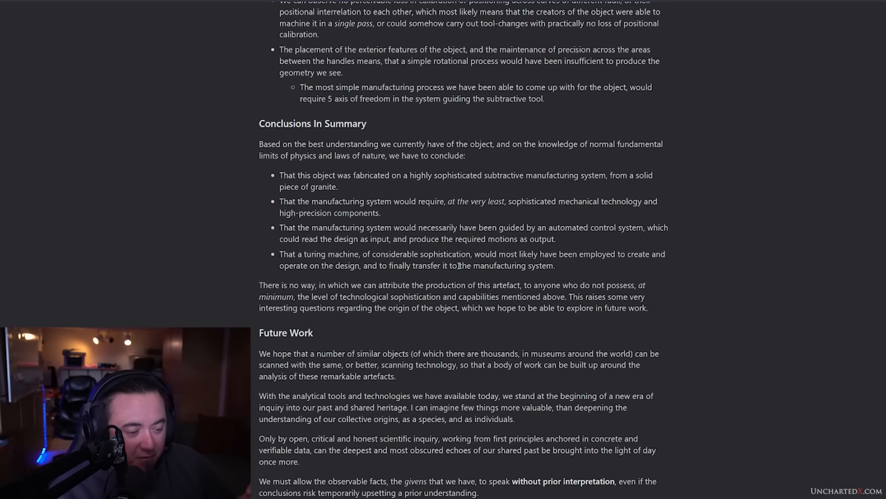